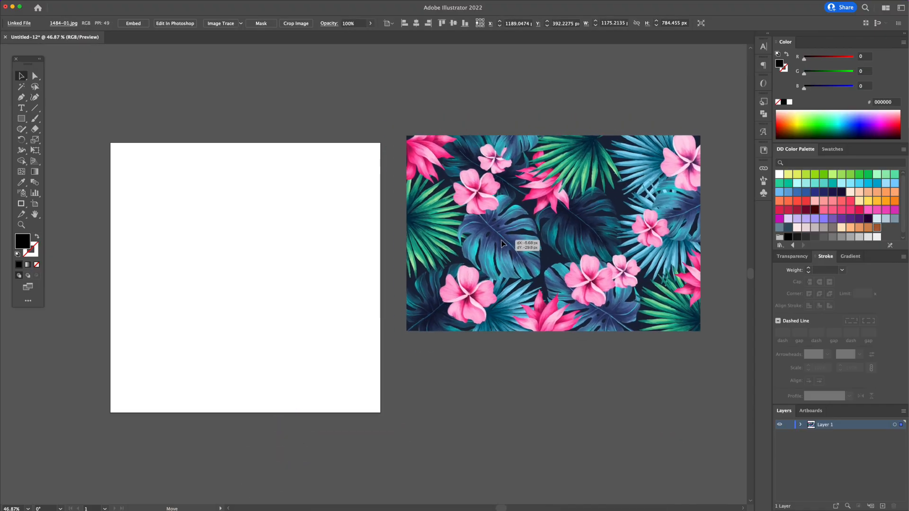
# Add a large bold black letter T on the artboard with the Type tool
pyautogui.click(504, 362)
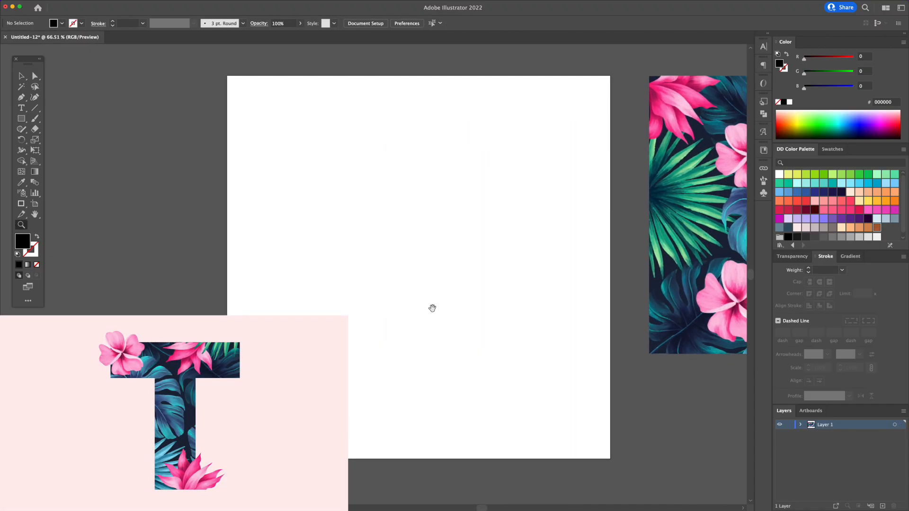
pyautogui.click(22, 108)
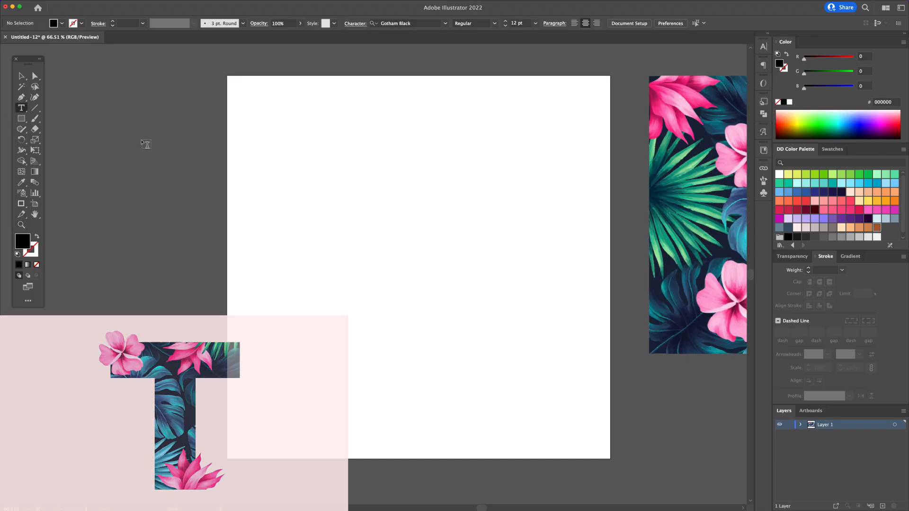
pyautogui.click(399, 249)
pyautogui.write('T')
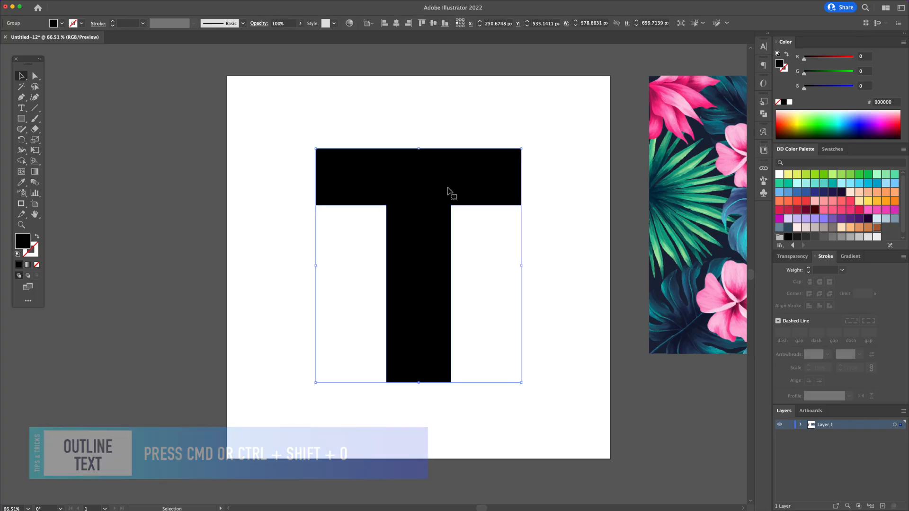
# Drag and enlarge the tropical flower photo so it covers the artboard and the T
pyautogui.click(562, 254)
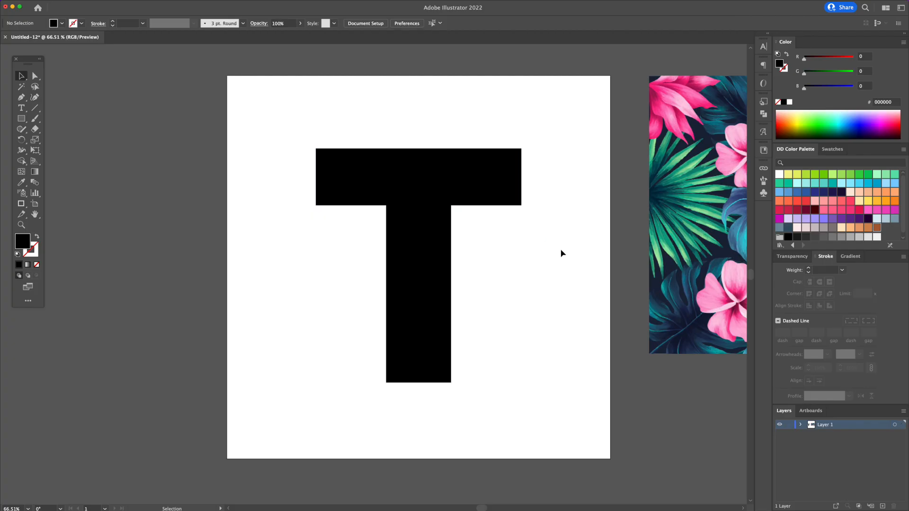
pyautogui.moveTo(570, 254)
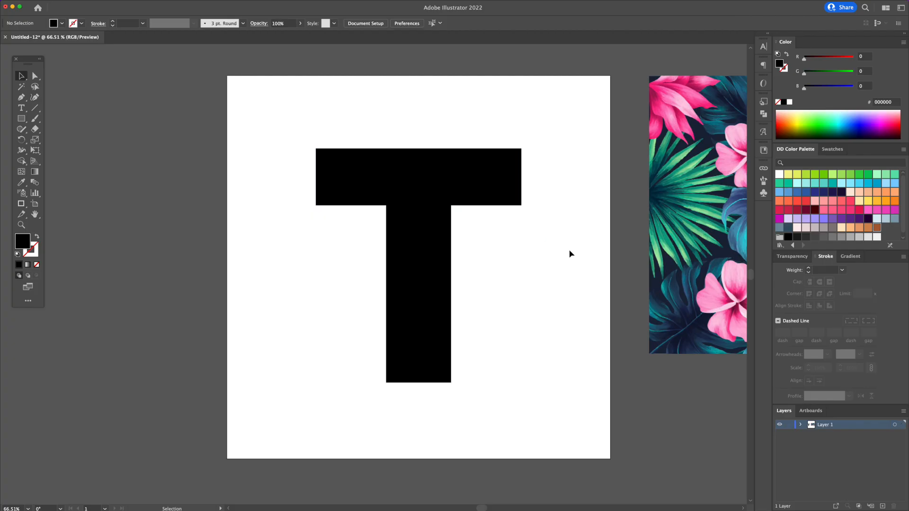
pyautogui.scroll(-3)
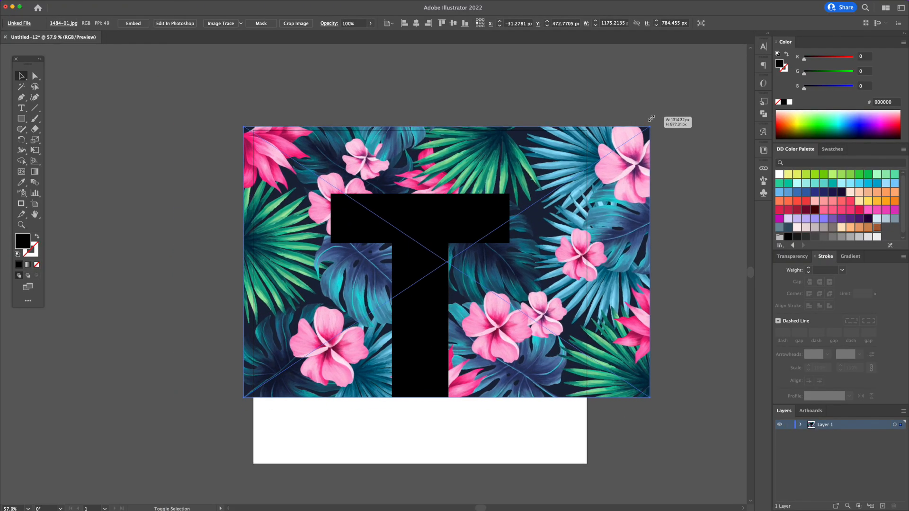
# Turn the T white and trace petal outlines crossing its edges with the Pen tool
pyautogui.click(470, 431)
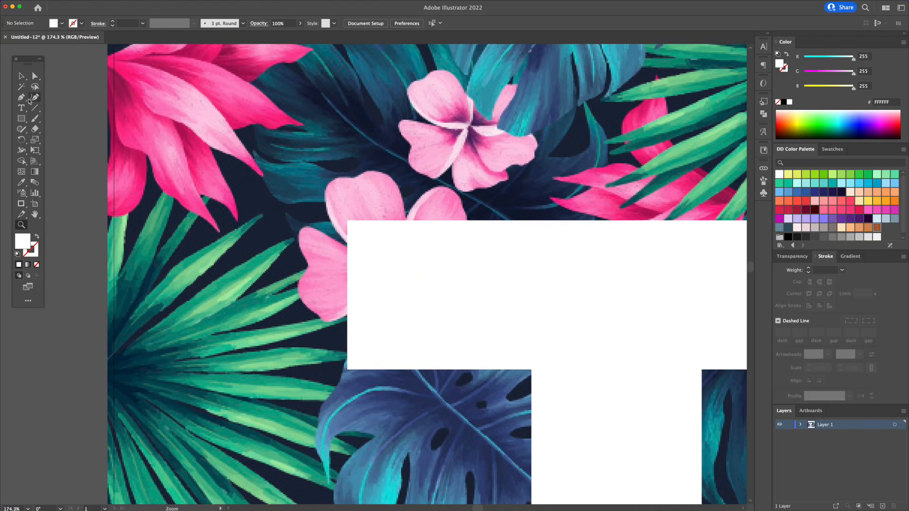
pyautogui.press('p')
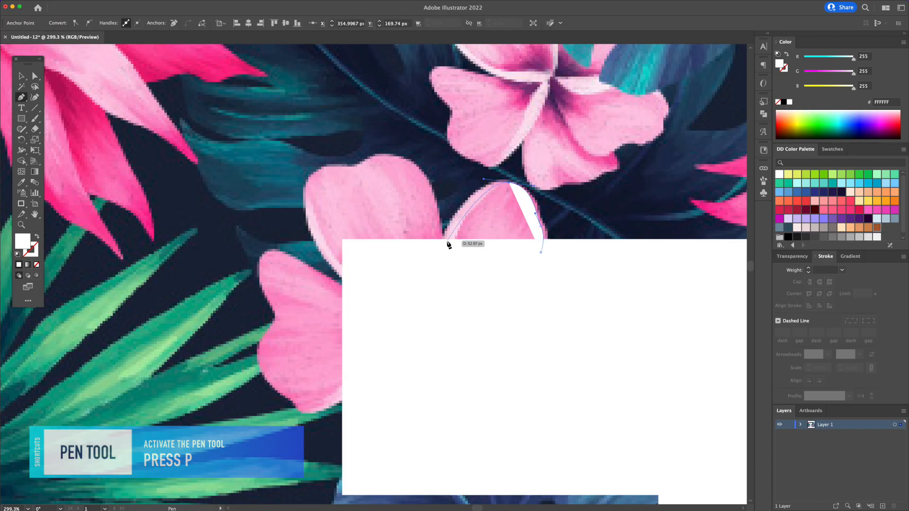
pyautogui.click(443, 243)
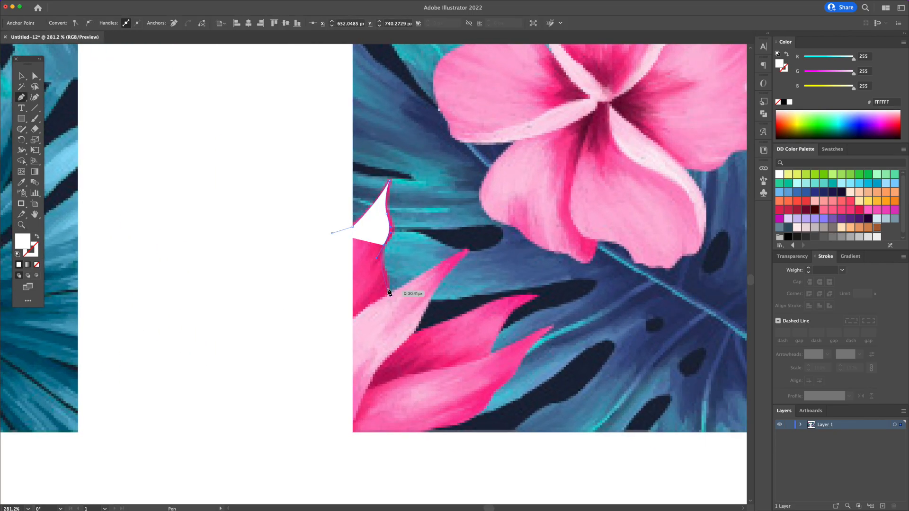
pyautogui.click(467, 254)
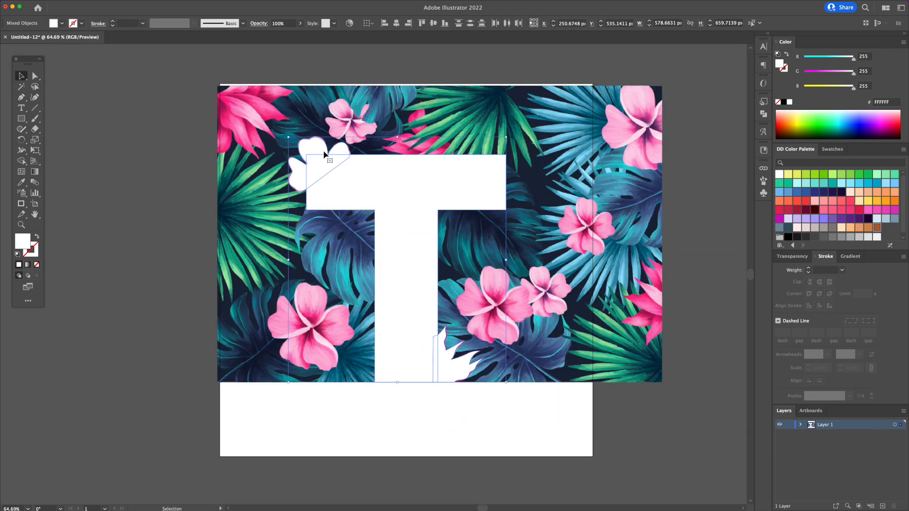
# Unite the traced petal shapes with the T using the Pathfinder panel
pyautogui.click(186, 4)
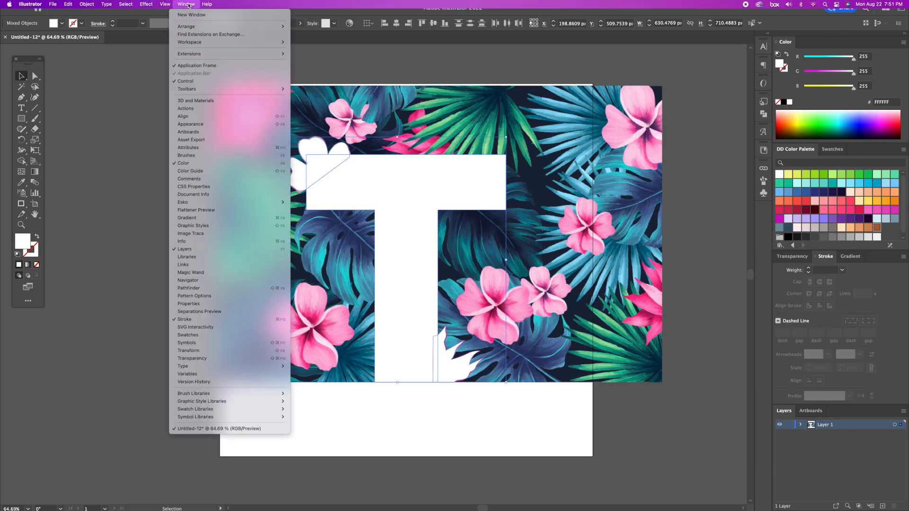
pyautogui.moveTo(194, 296)
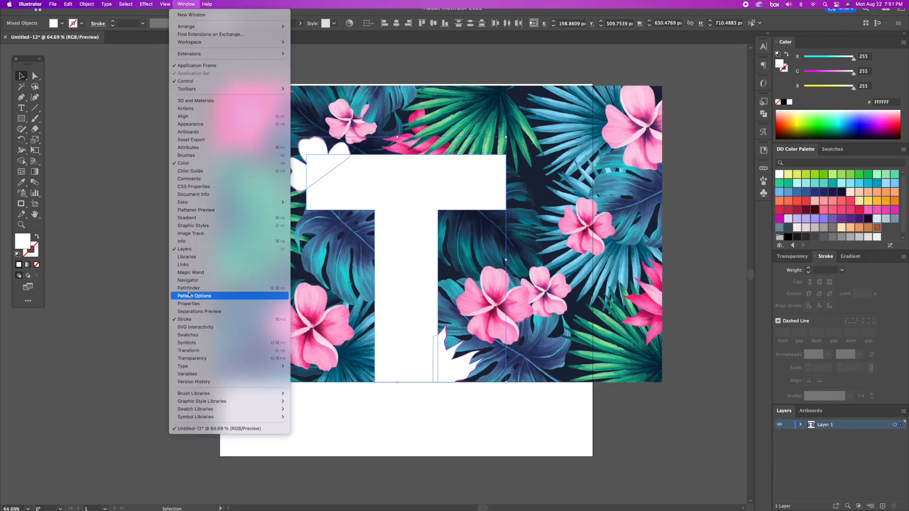
pyautogui.click(189, 288)
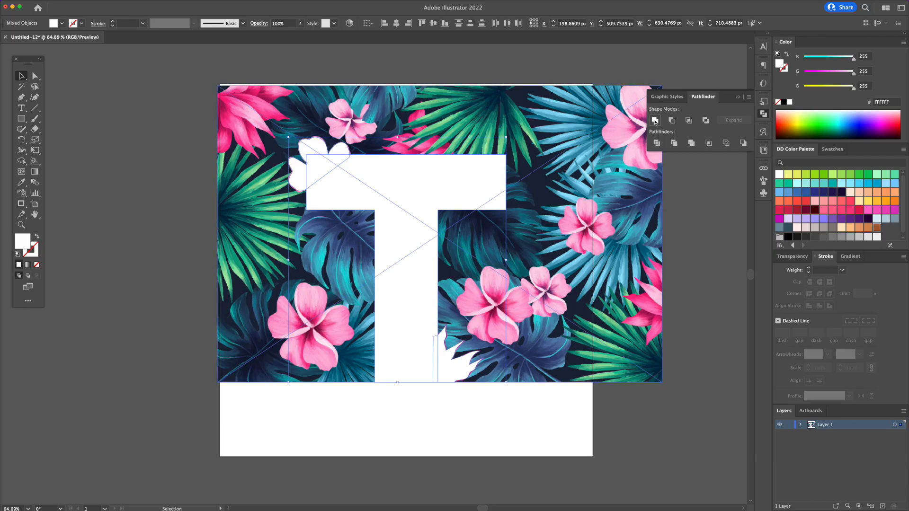
pyautogui.click(656, 120)
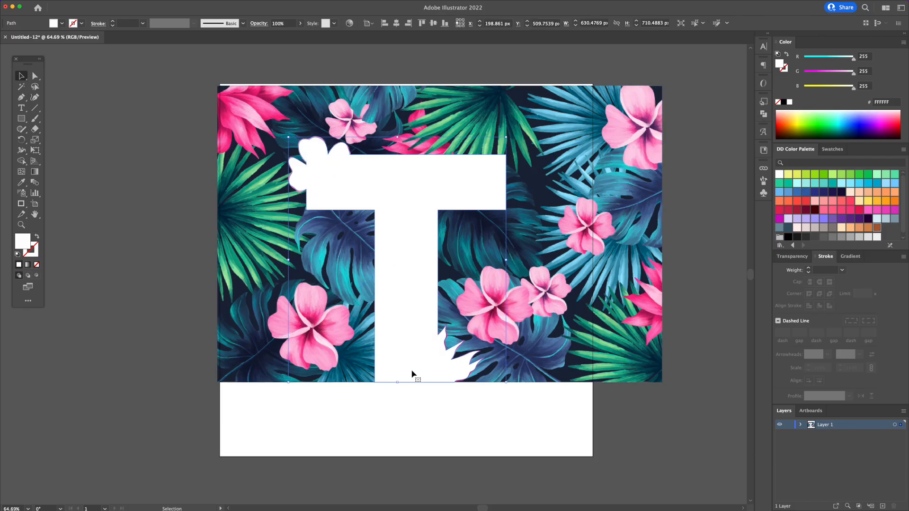
pyautogui.moveTo(471, 400)
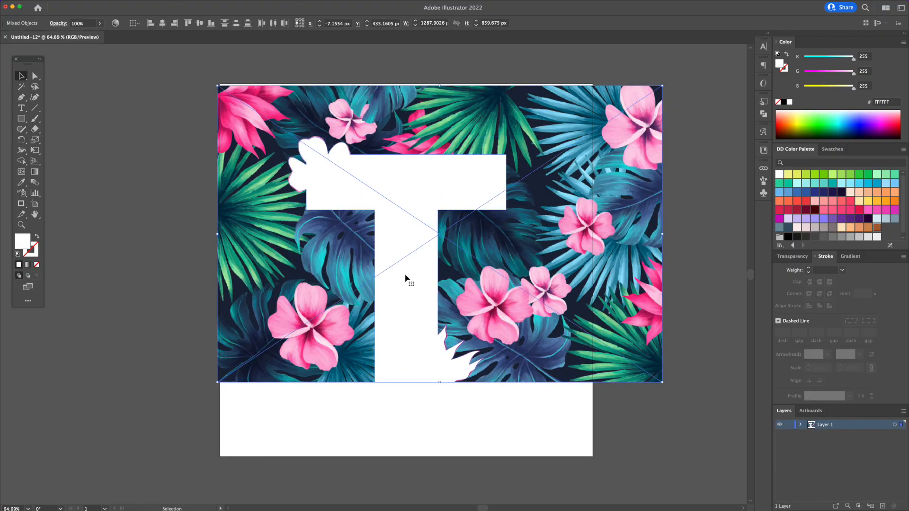
# Clip the flower image to the merged T shape with a clipping mask
pyautogui.rightClick(407, 280)
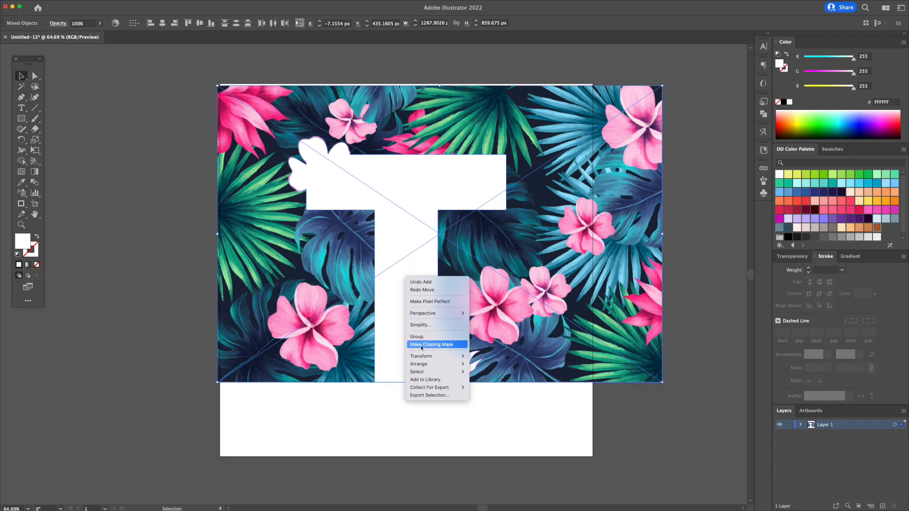
pyautogui.click(432, 344)
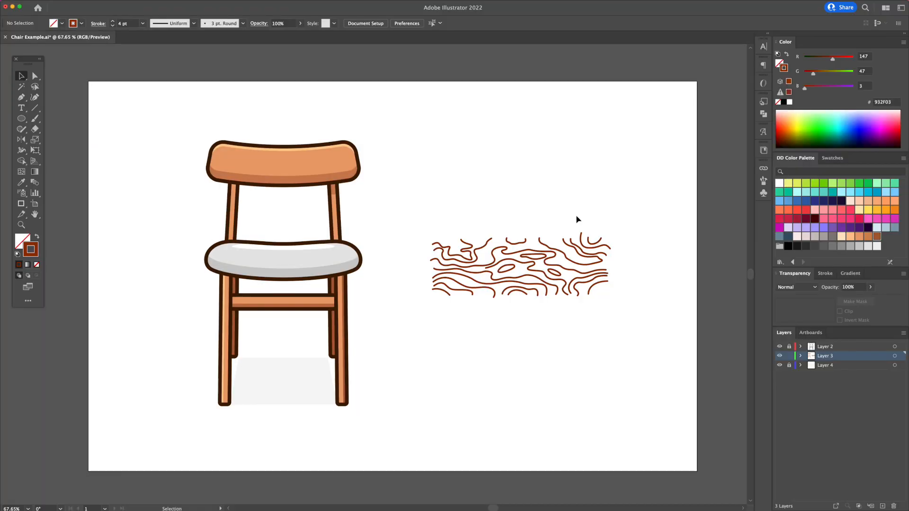
# Copy the chair's backrest and paste it in front of the original
pyautogui.click(519, 265)
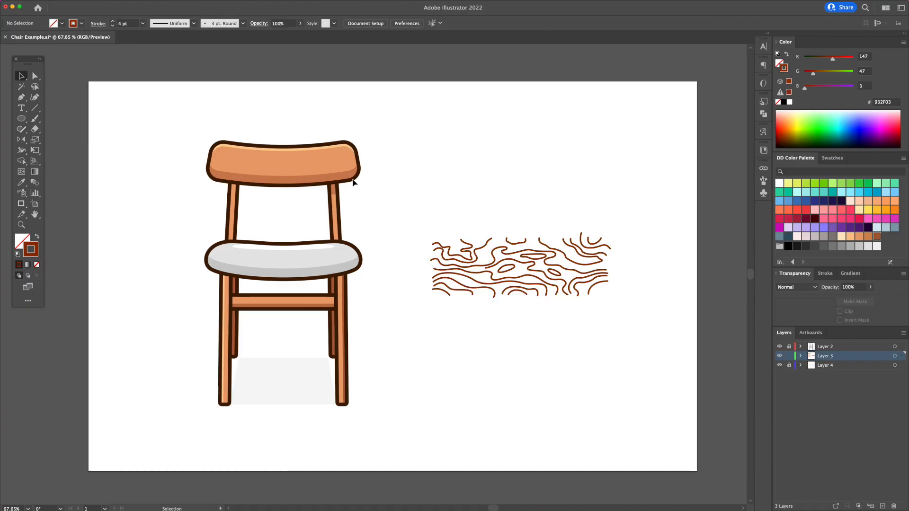
pyautogui.moveTo(283, 167)
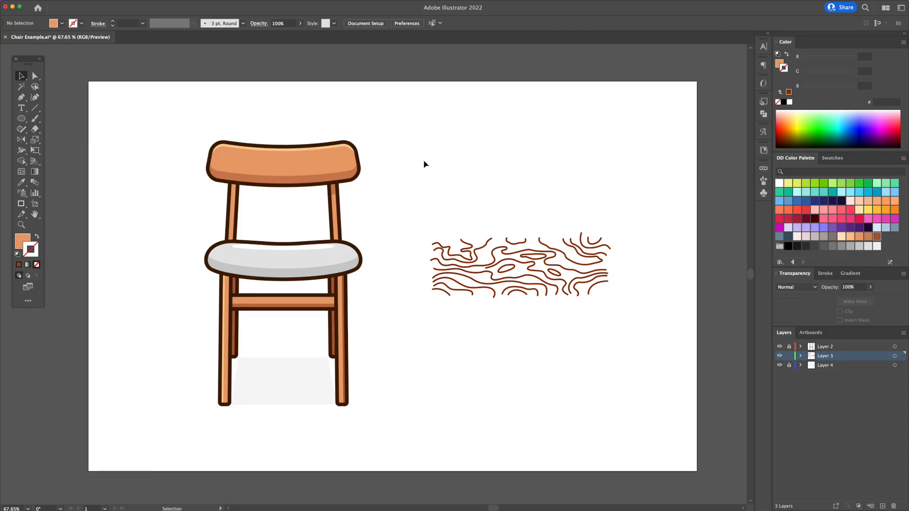
pyautogui.moveTo(352, 176)
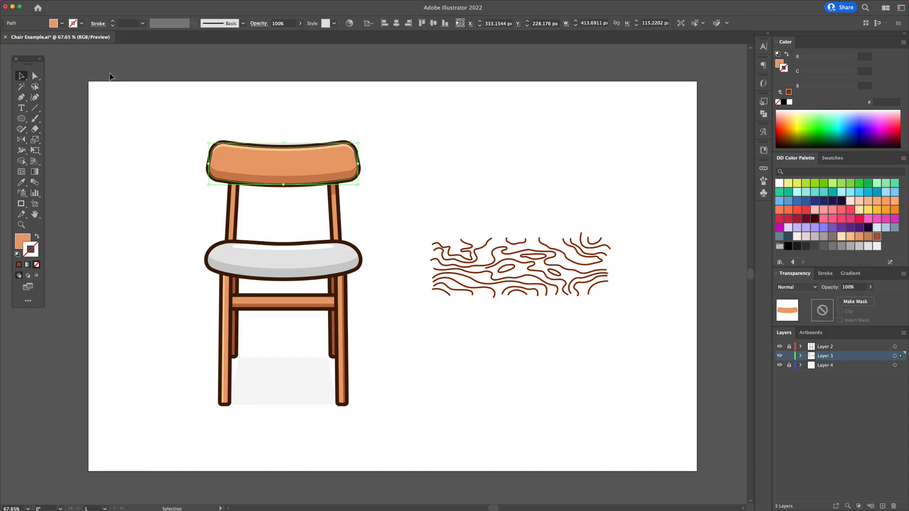
pyautogui.click(110, 7)
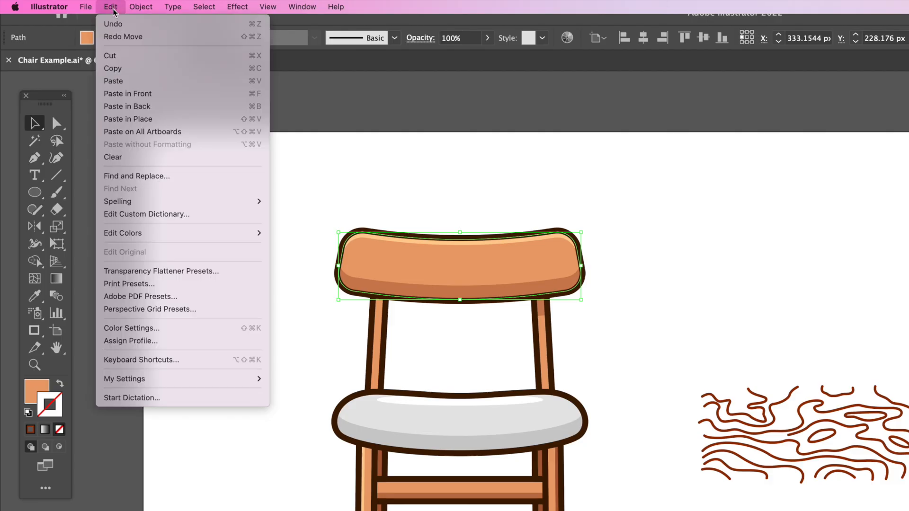
pyautogui.moveTo(113, 68)
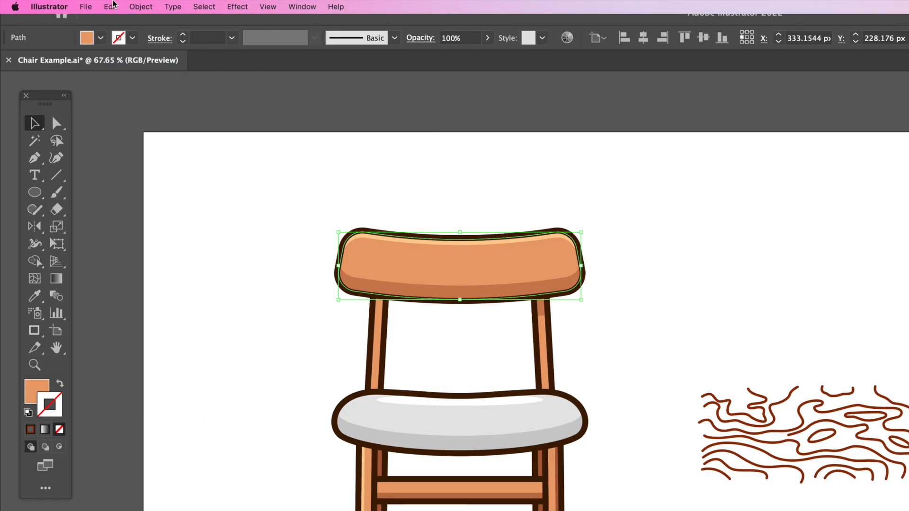
pyautogui.click(110, 7)
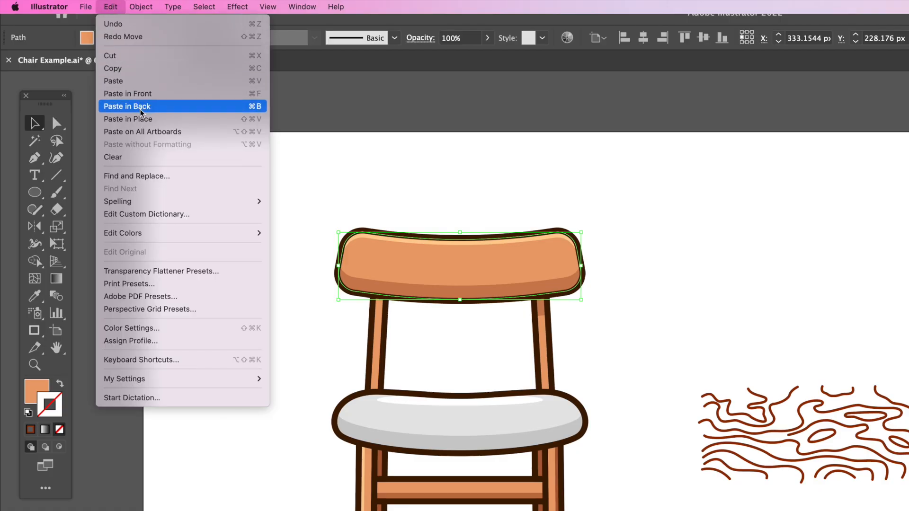
pyautogui.moveTo(128, 94)
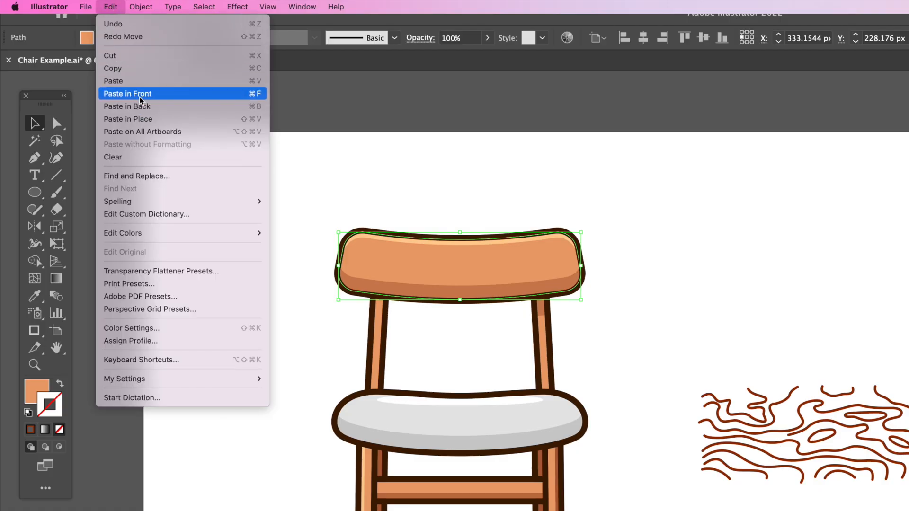
pyautogui.click(128, 94)
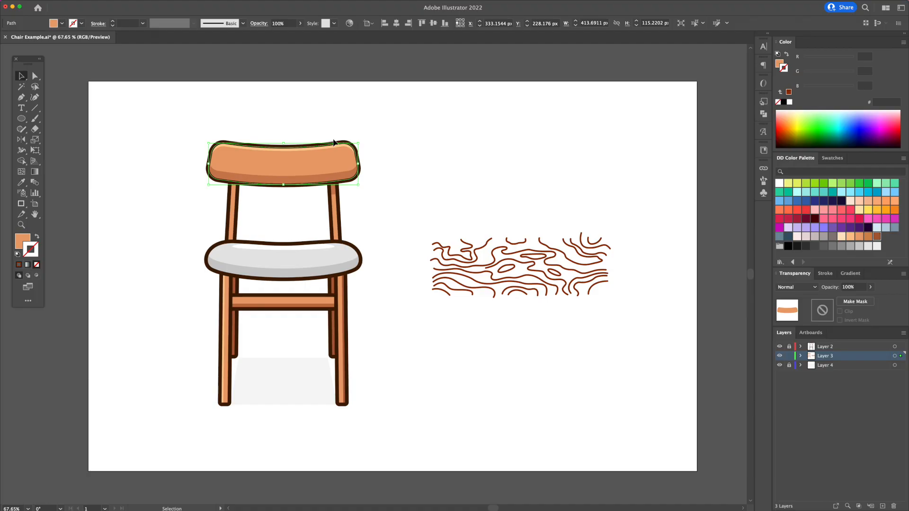
pyautogui.rightClick(333, 143)
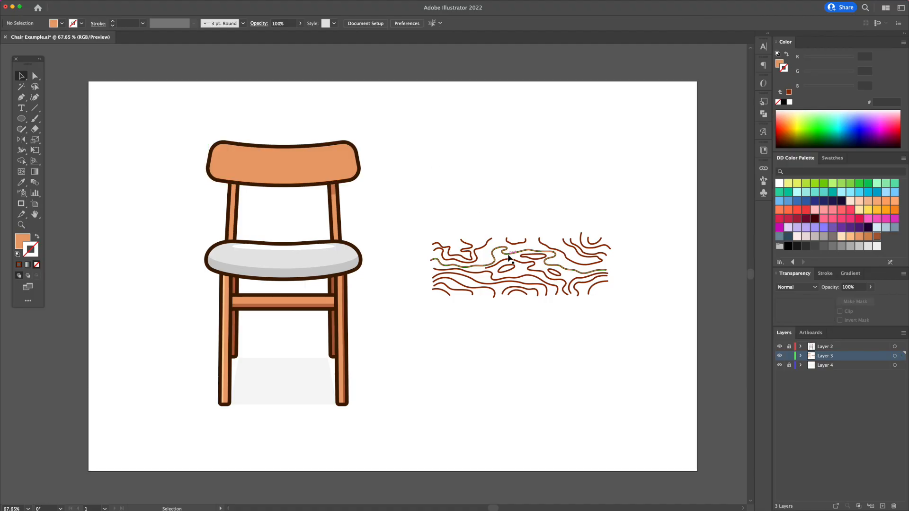
# Clip the wood-grain lines inside the backrest copy and duplicate the grain texture
pyautogui.click(519, 265)
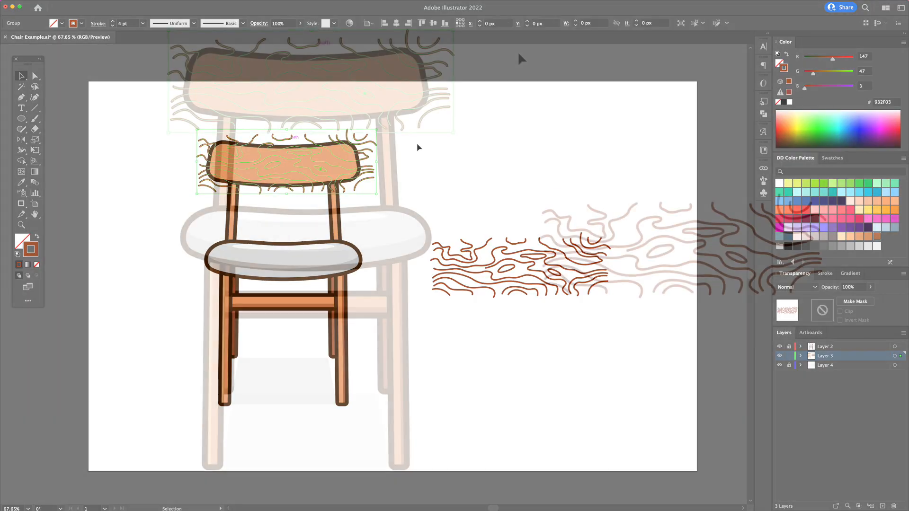
pyautogui.rightClick(418, 147)
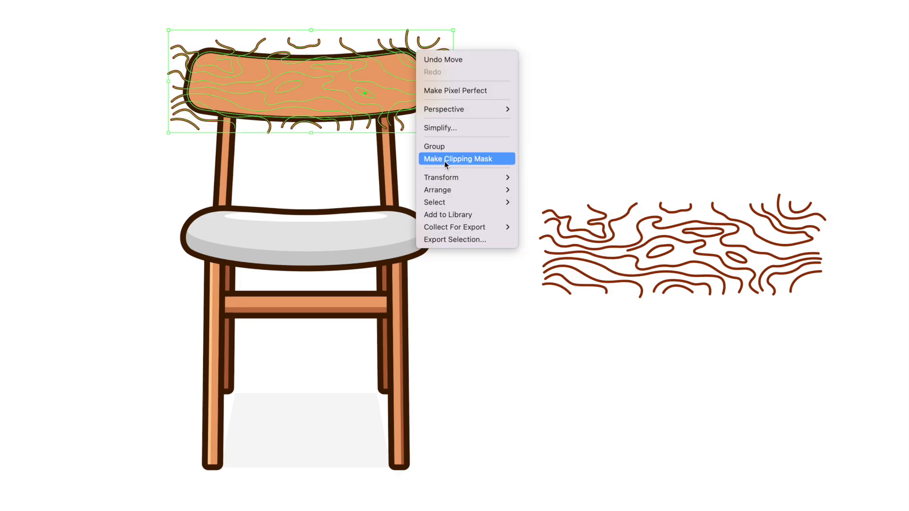
pyautogui.click(457, 159)
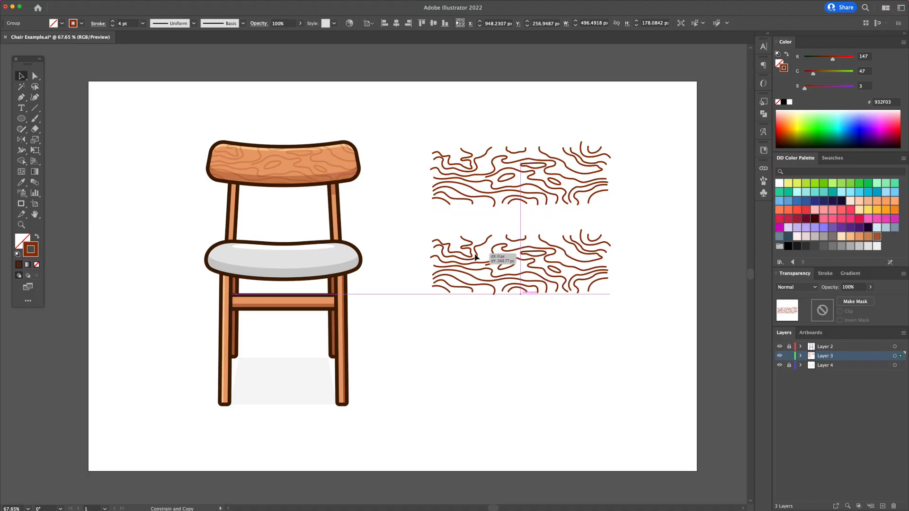
# Clip wood grain inside the crossbar and fade both grain textures to low opacity
pyautogui.rightClick(312, 302)
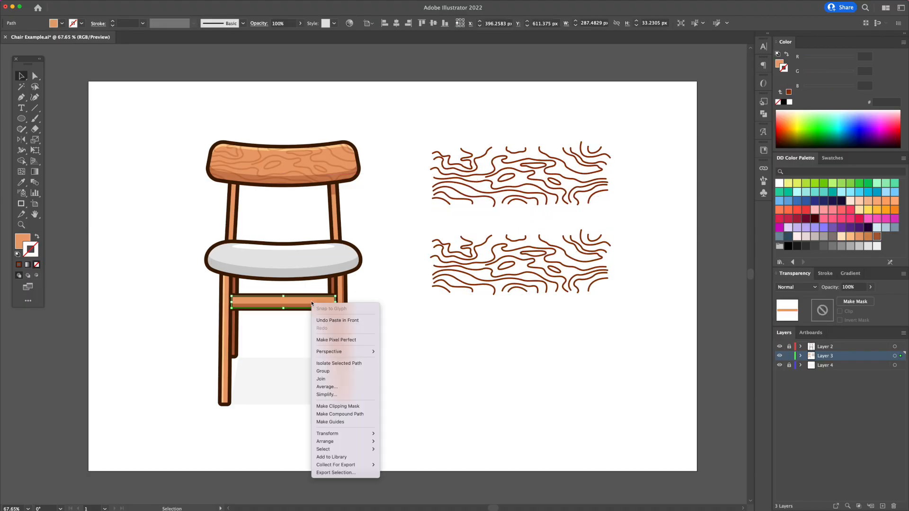
pyautogui.click(451, 357)
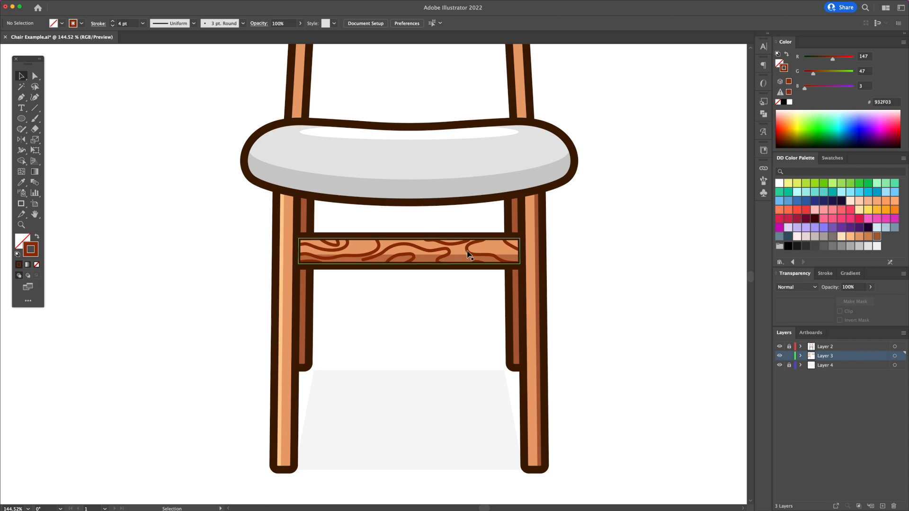
pyautogui.click(409, 250)
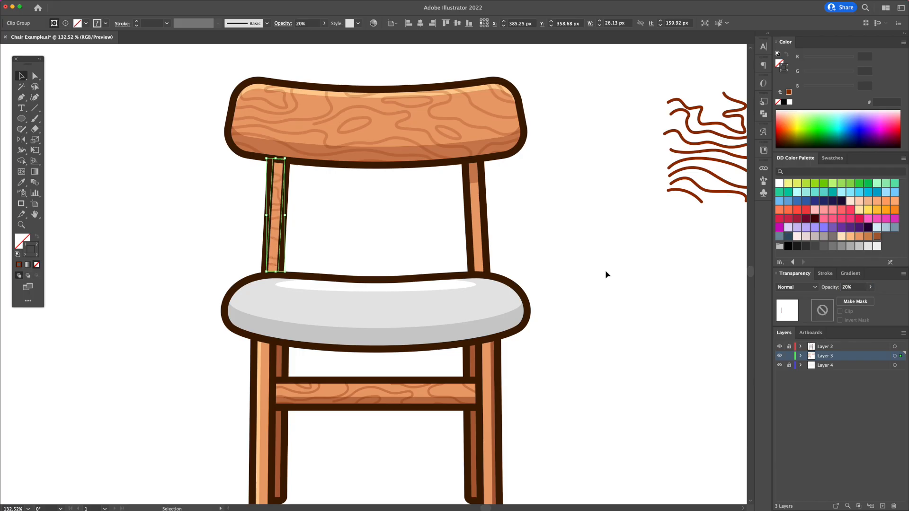
pyautogui.moveTo(280, 196)
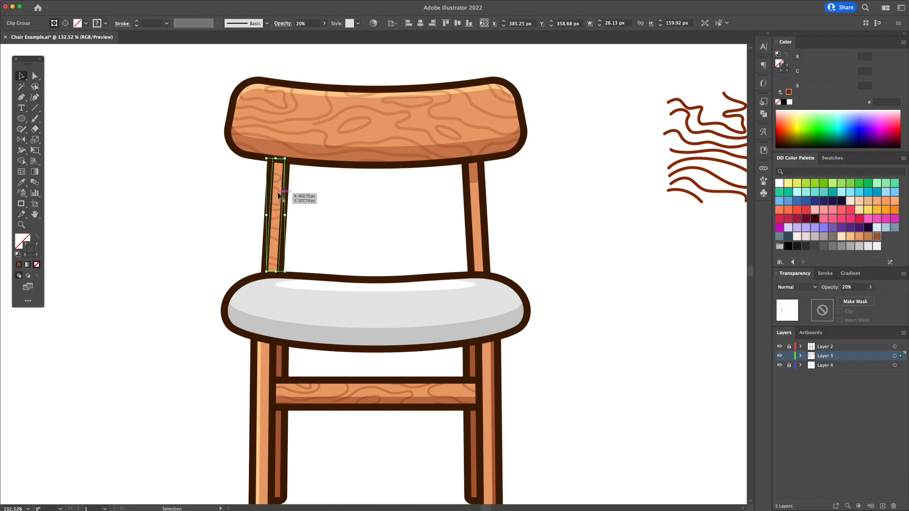
# Clip the vertical wood-grain texture inside the chair's left leg
pyautogui.click(22, 140)
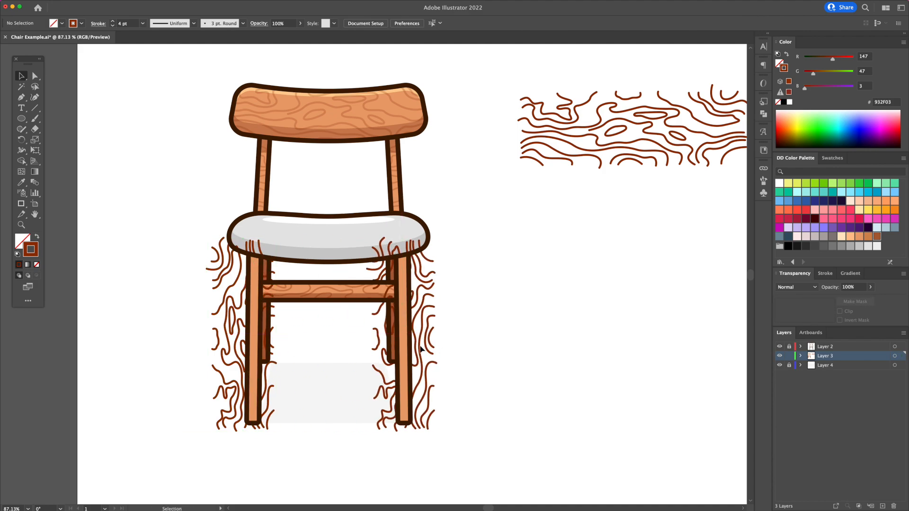
pyautogui.click(399, 330)
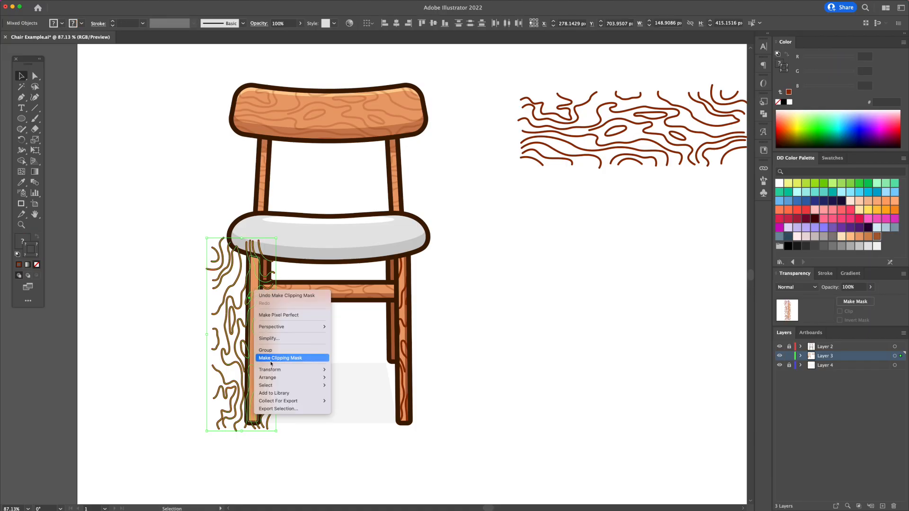
pyautogui.click(281, 358)
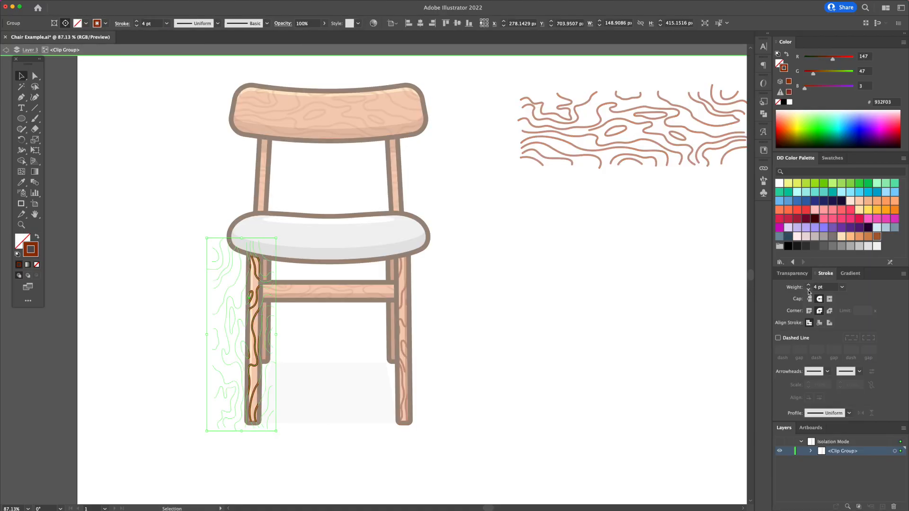